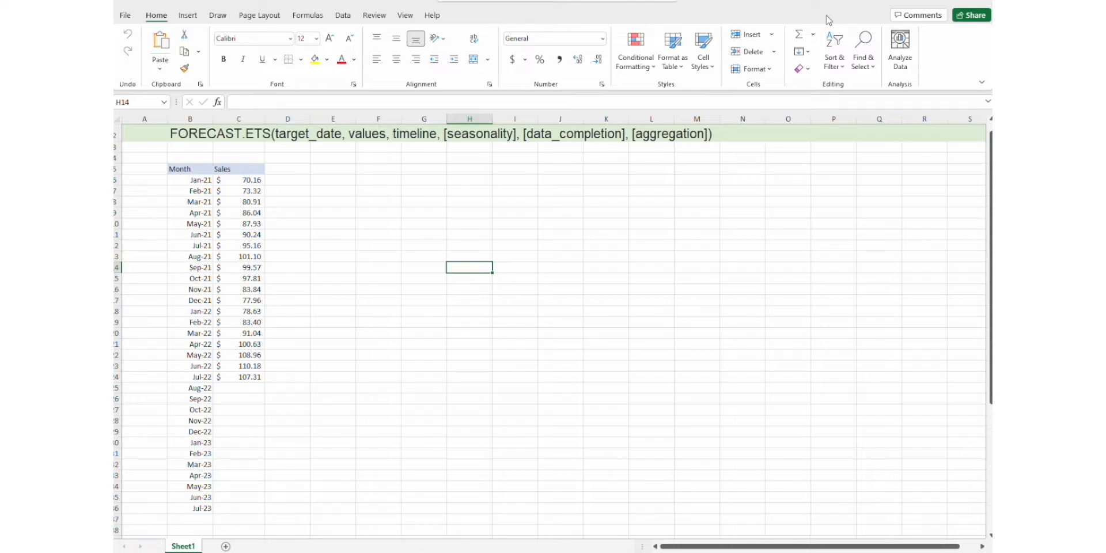
mouse_move(291, 329)
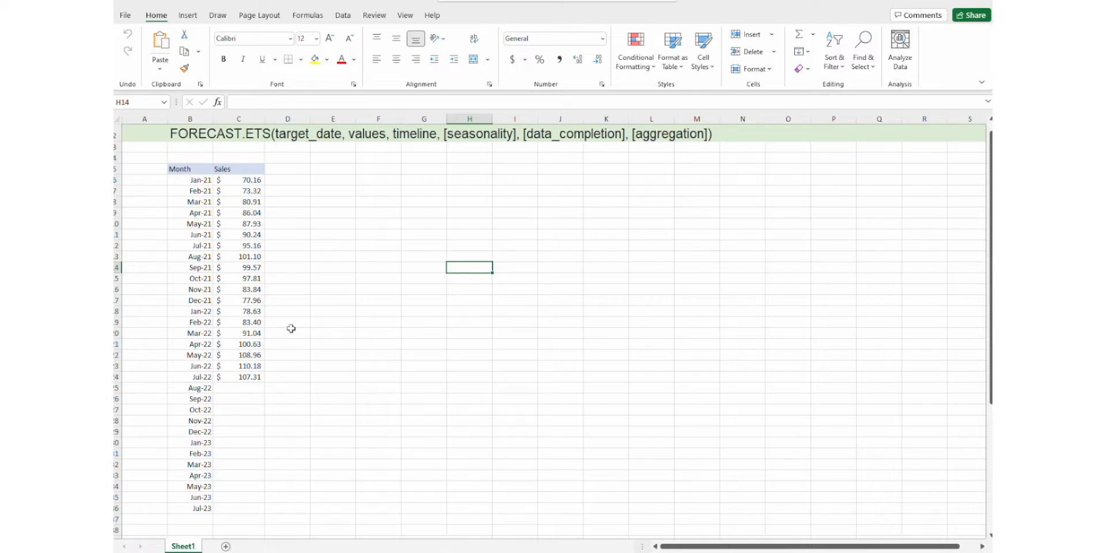
mouse_move(165, 173)
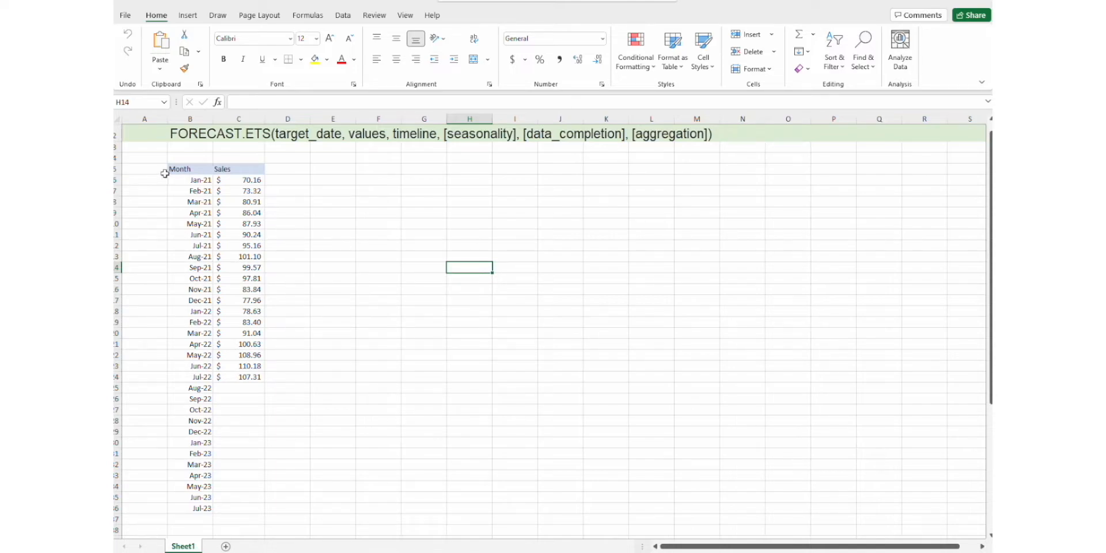
mouse_move(312, 135)
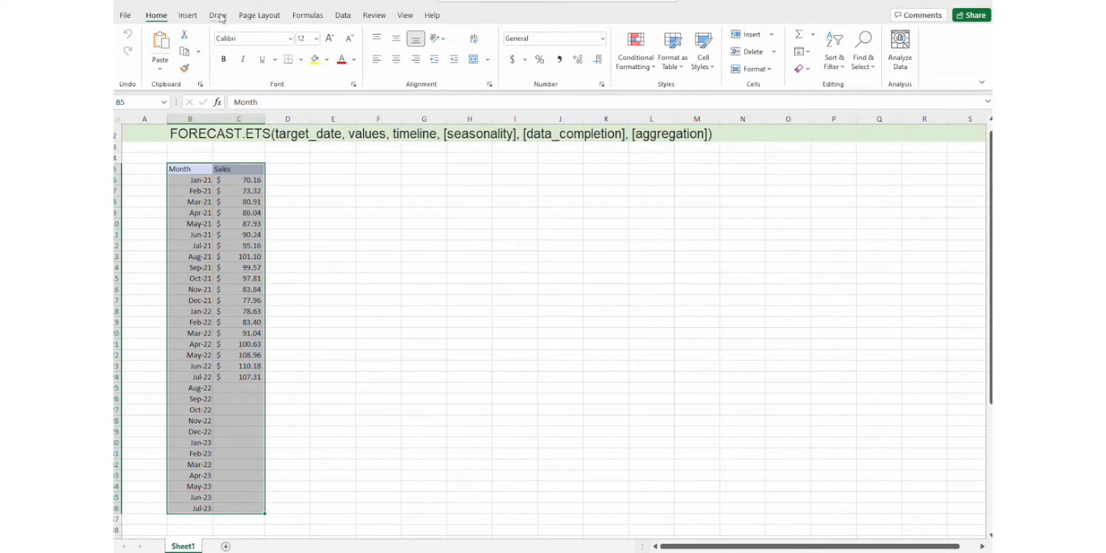
mouse_move(346, 21)
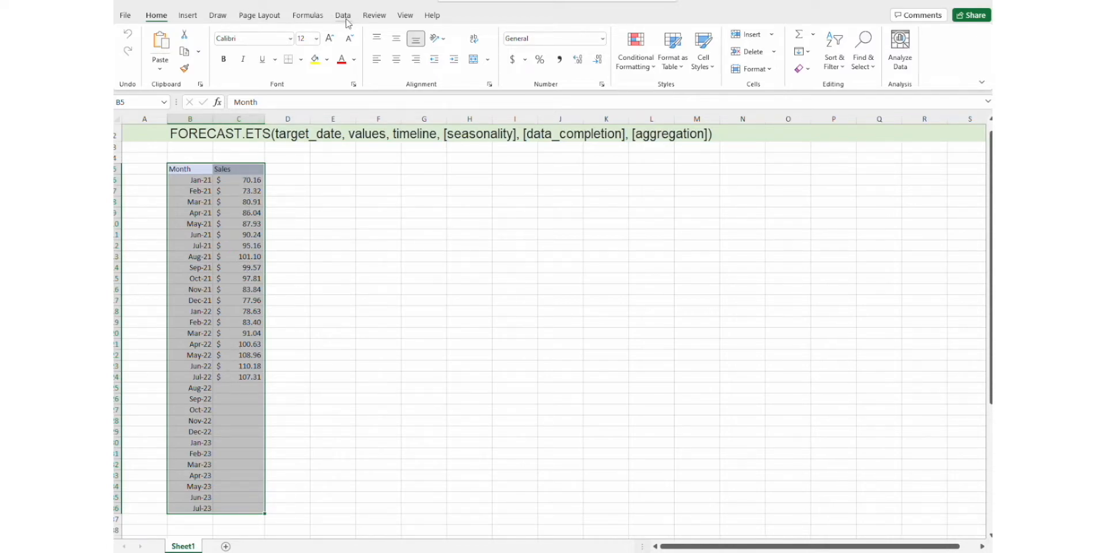
- Open Forecast Sheet from the Data tab to preview the sales forecast chart
left_click(343, 15)
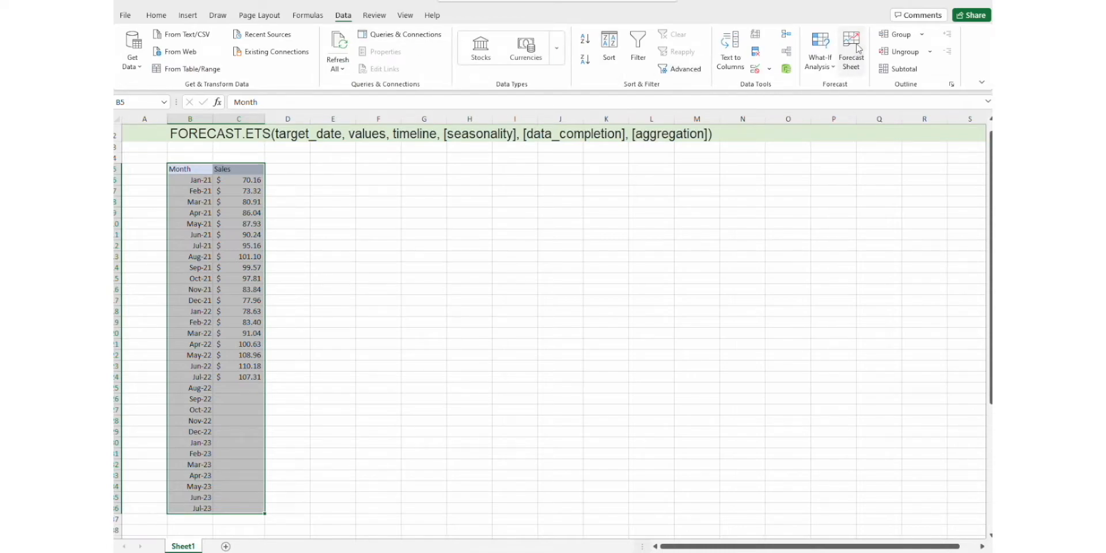
left_click(851, 49)
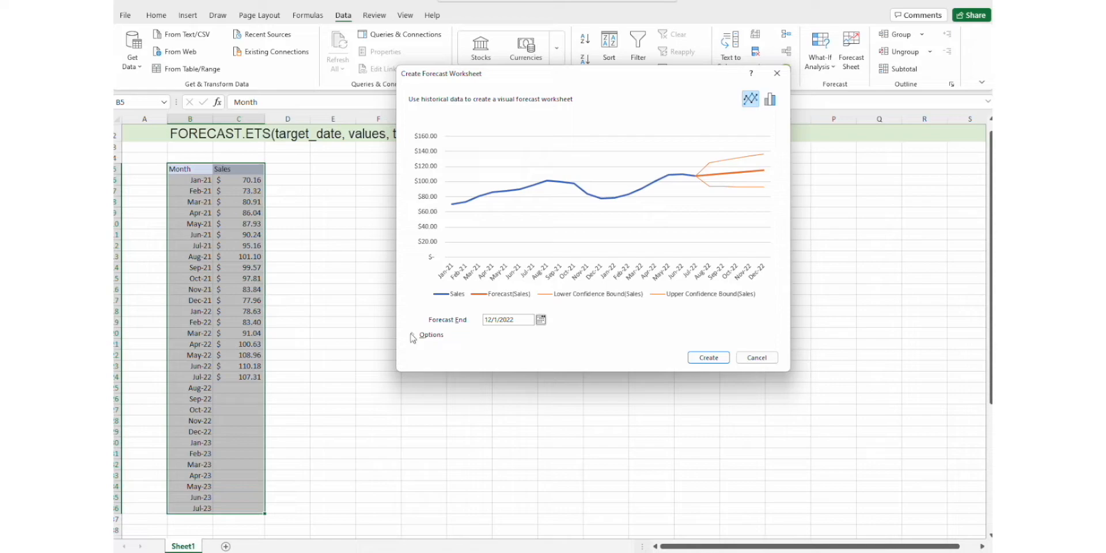
- Set the forecast seasonality manually to 12 in the Options settings
left_click(412, 334)
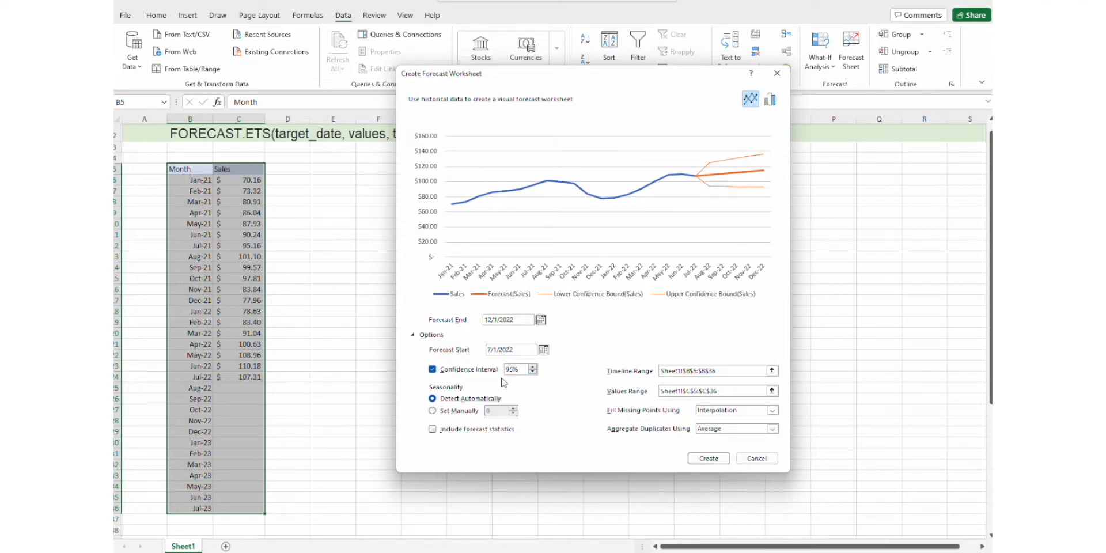
mouse_move(472, 343)
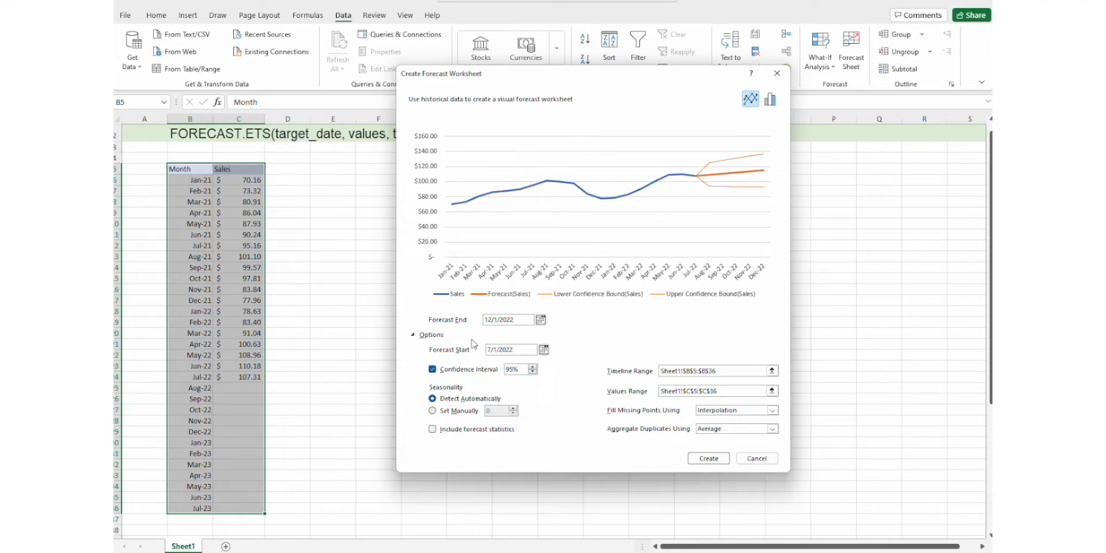
mouse_move(452, 406)
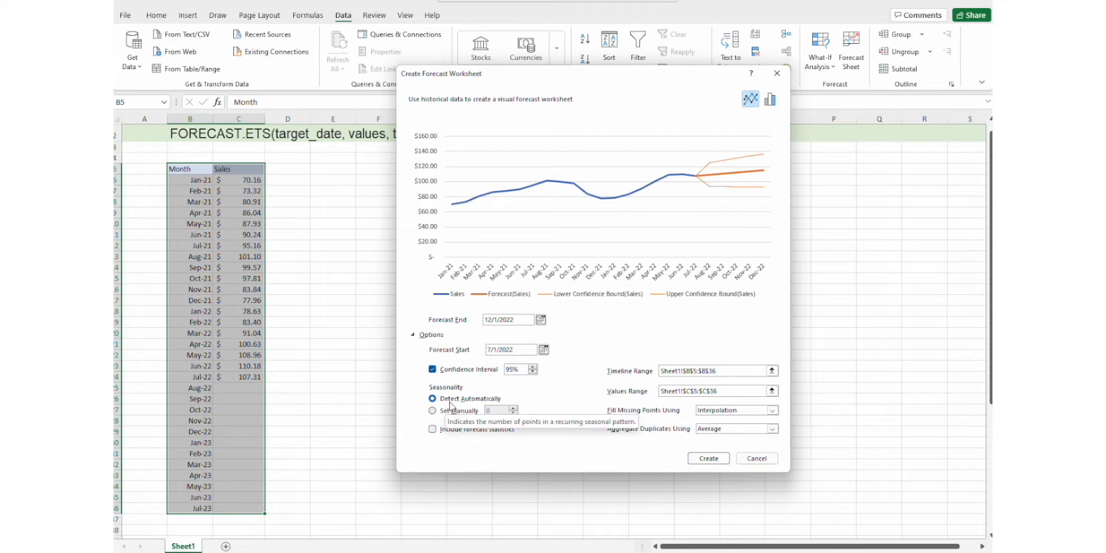
mouse_move(465, 418)
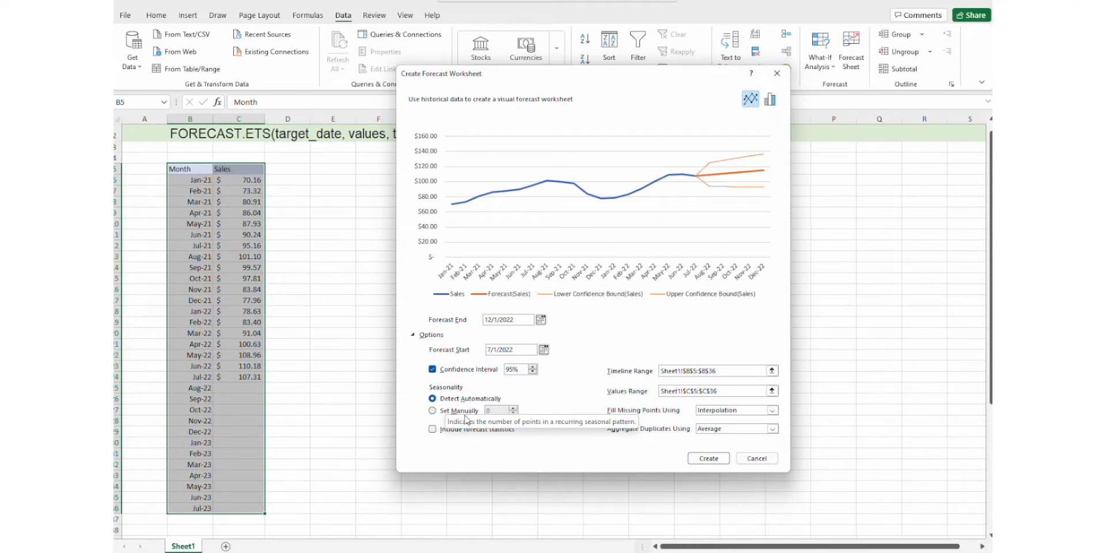
left_click(433, 411)
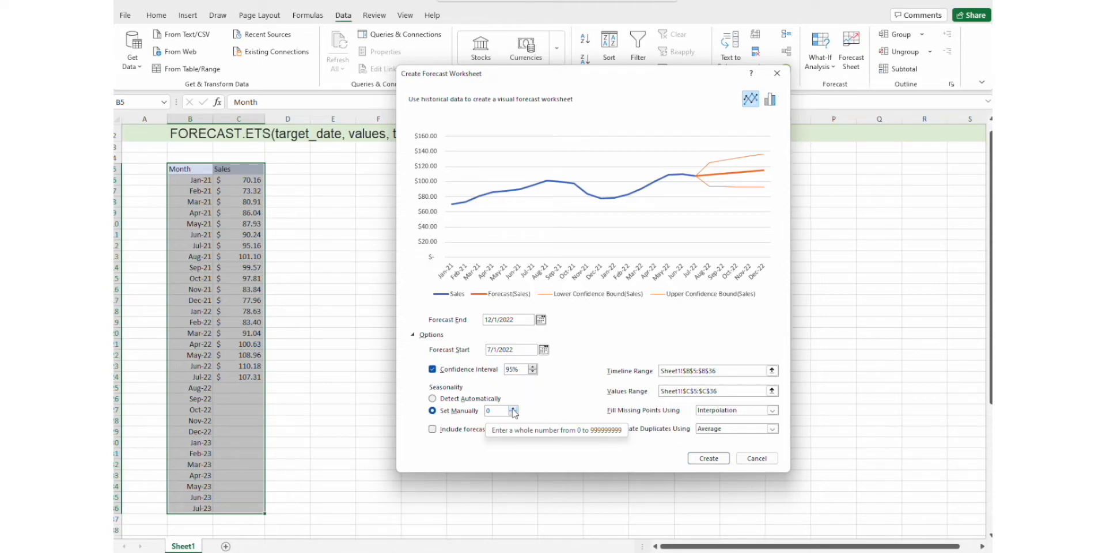
left_click(515, 408)
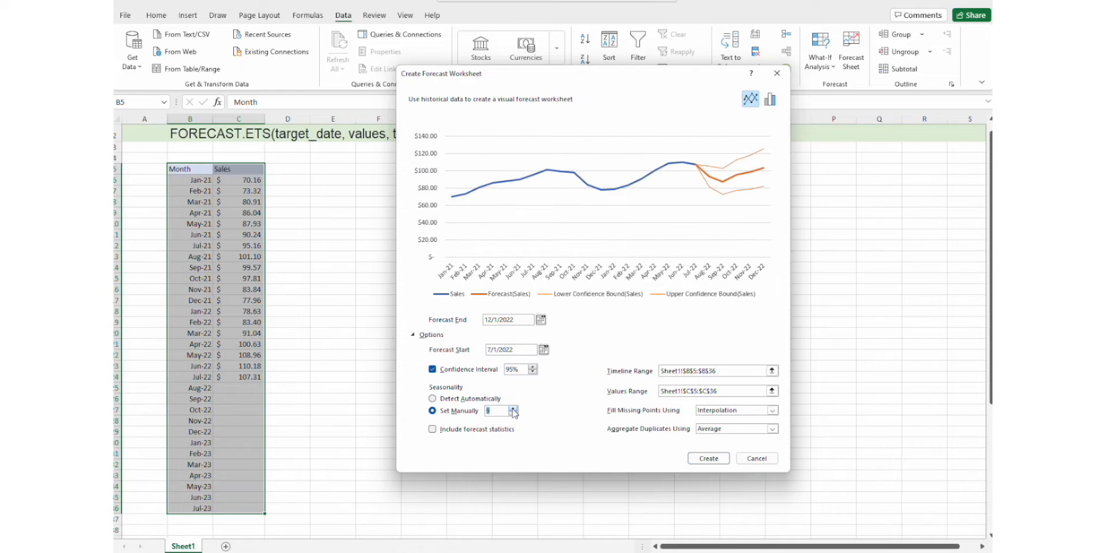
left_click(513, 408)
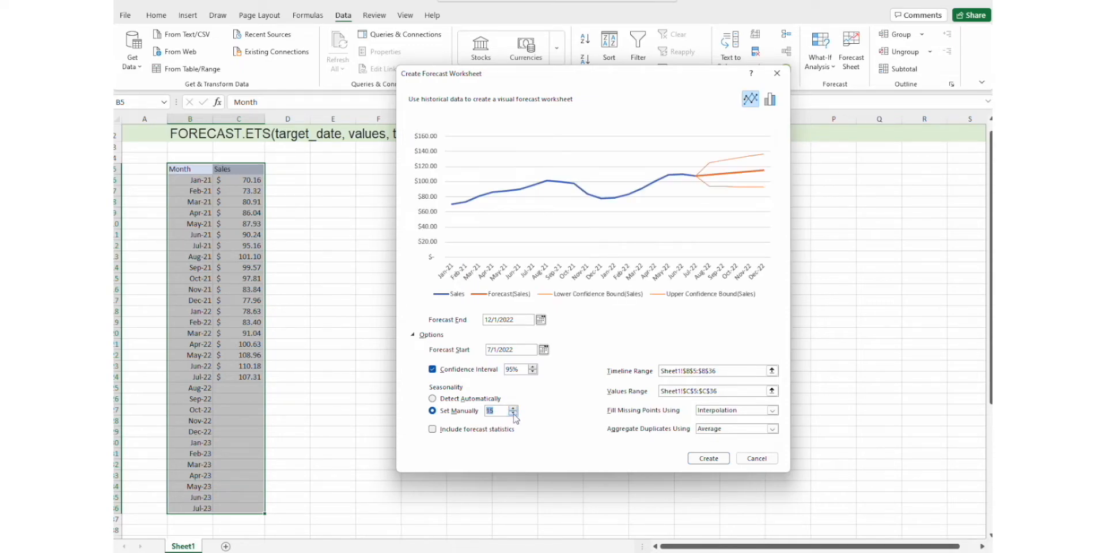
left_click(513, 414)
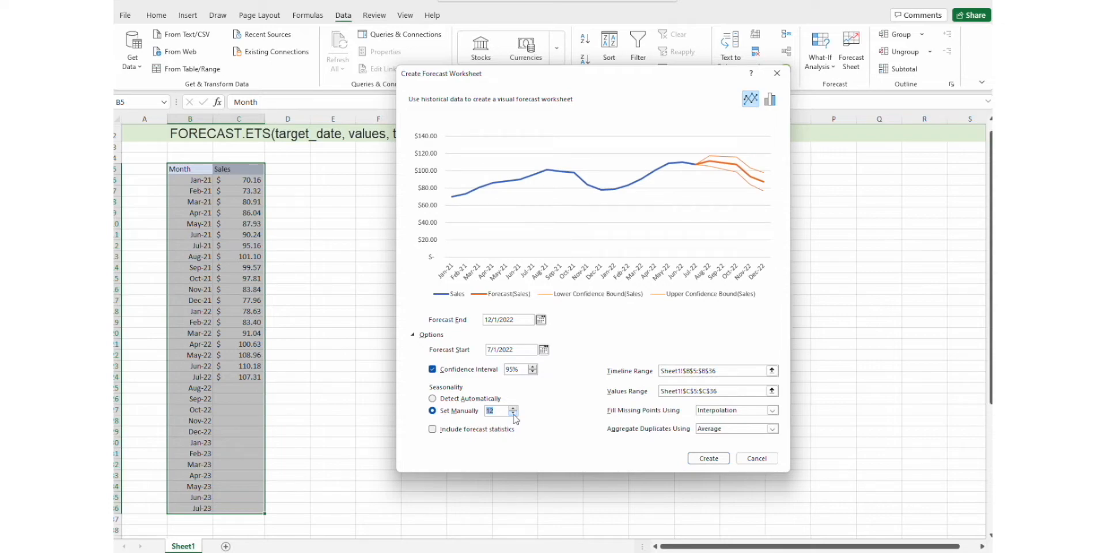
mouse_move(624, 420)
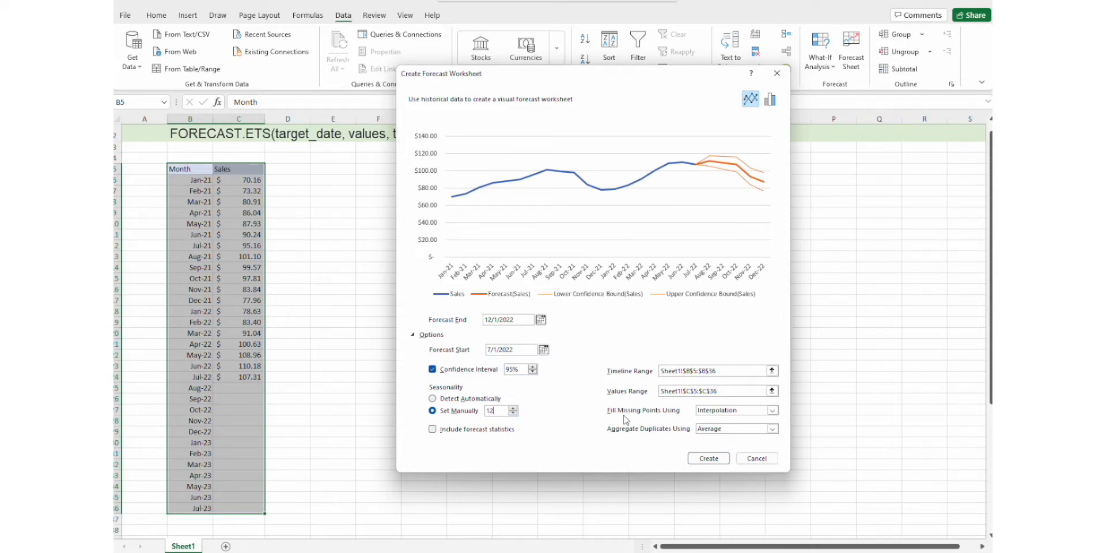
mouse_move(714, 420)
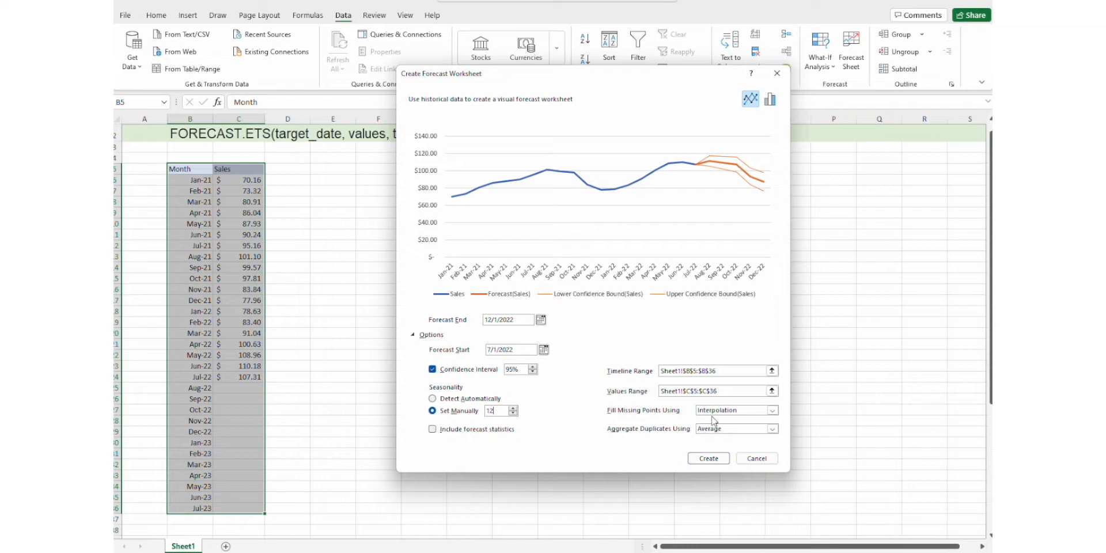
left_click(733, 410)
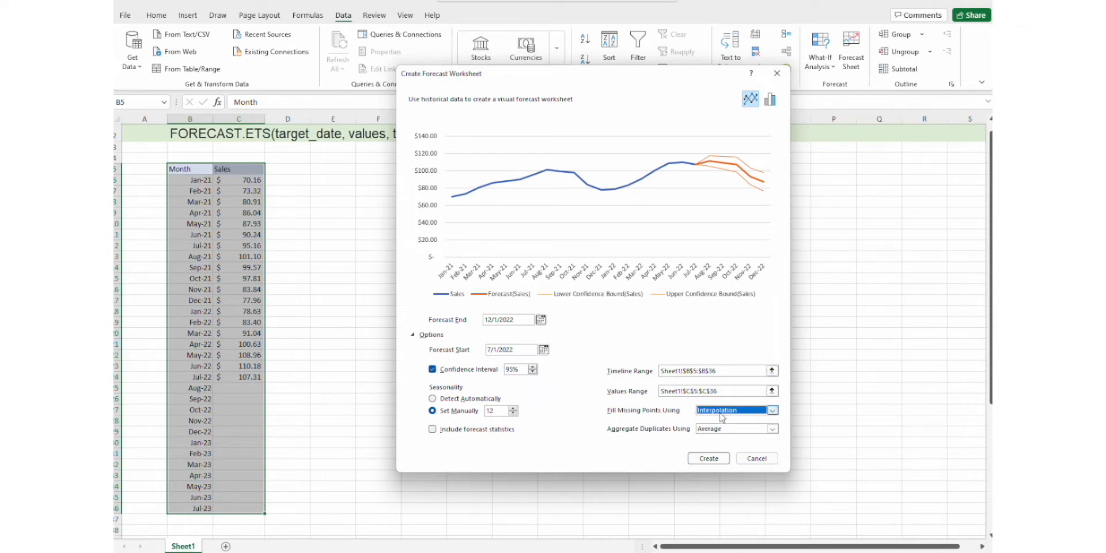
left_click(772, 410)
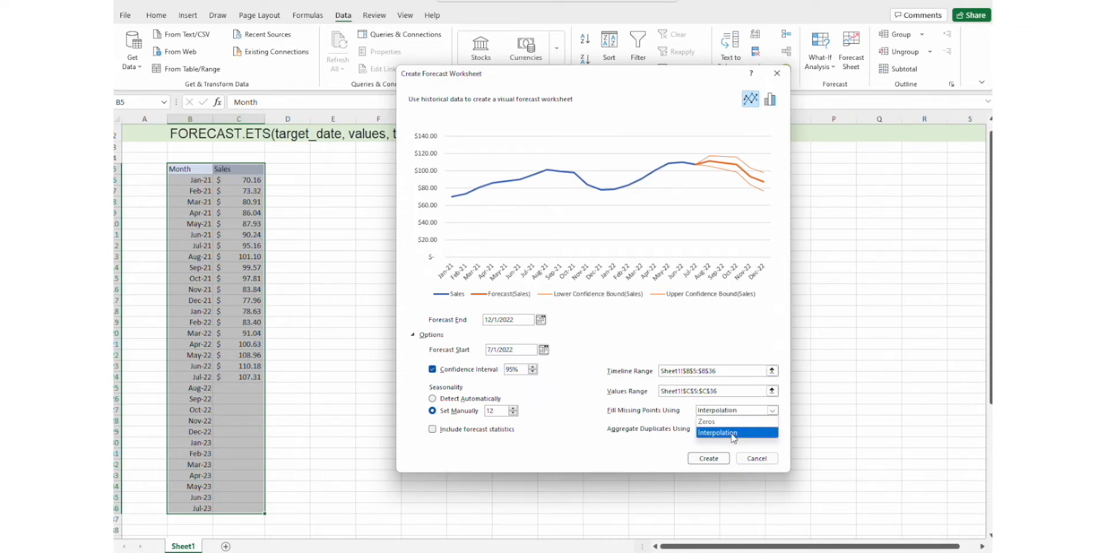
mouse_move(719, 421)
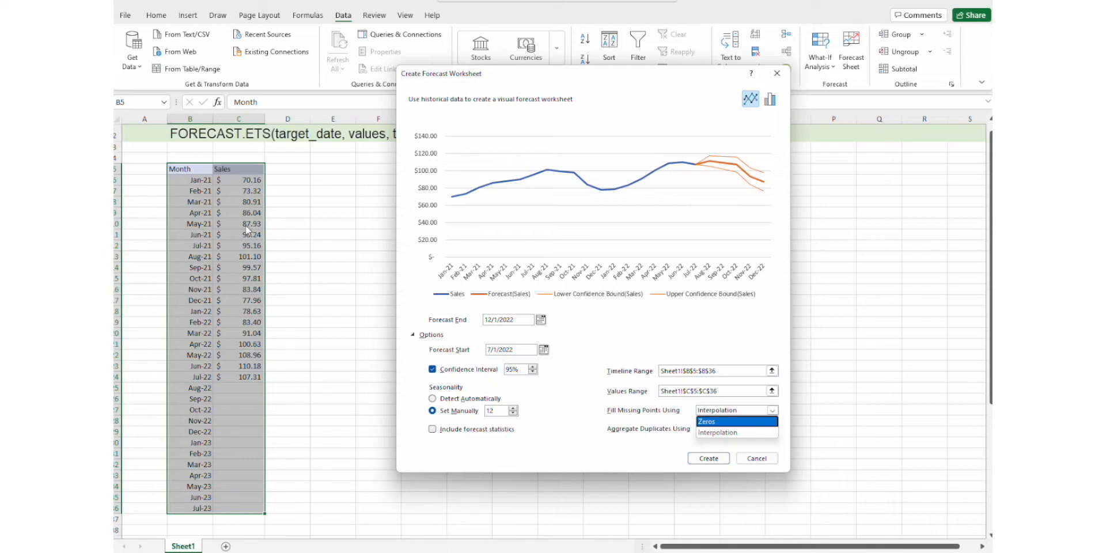
left_click(716, 433)
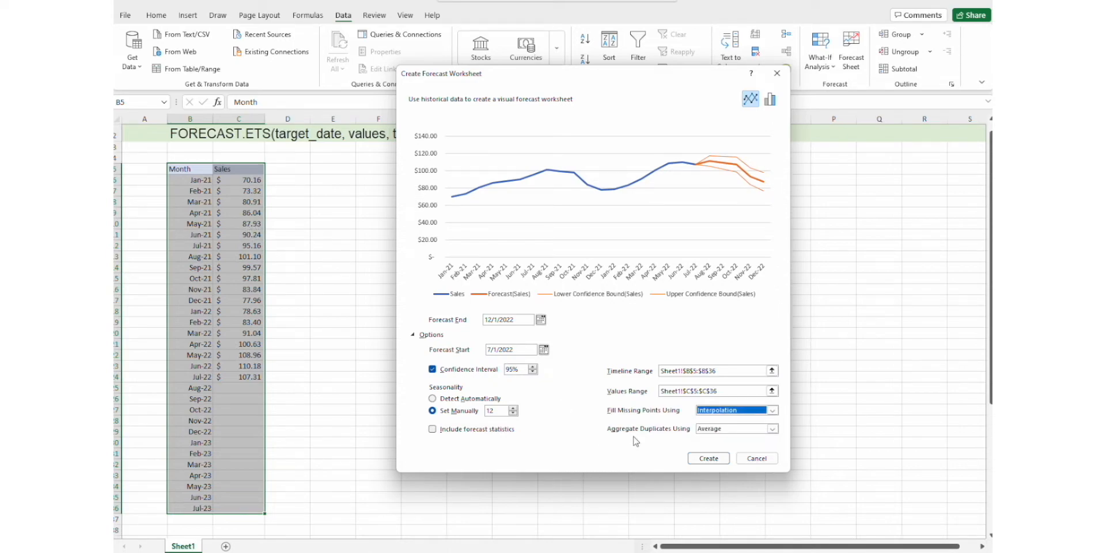
left_click(772, 429)
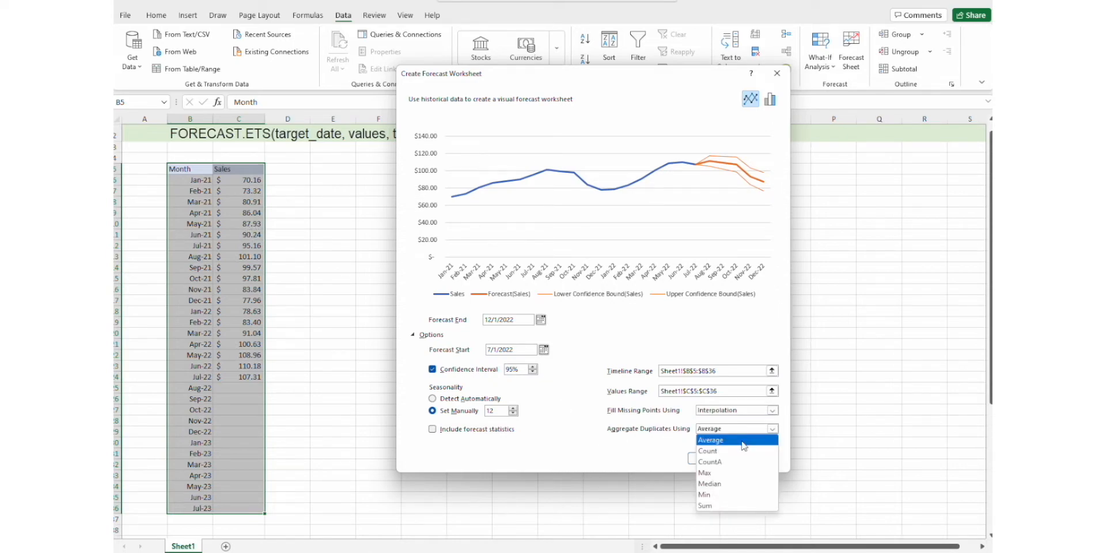
mouse_move(733, 473)
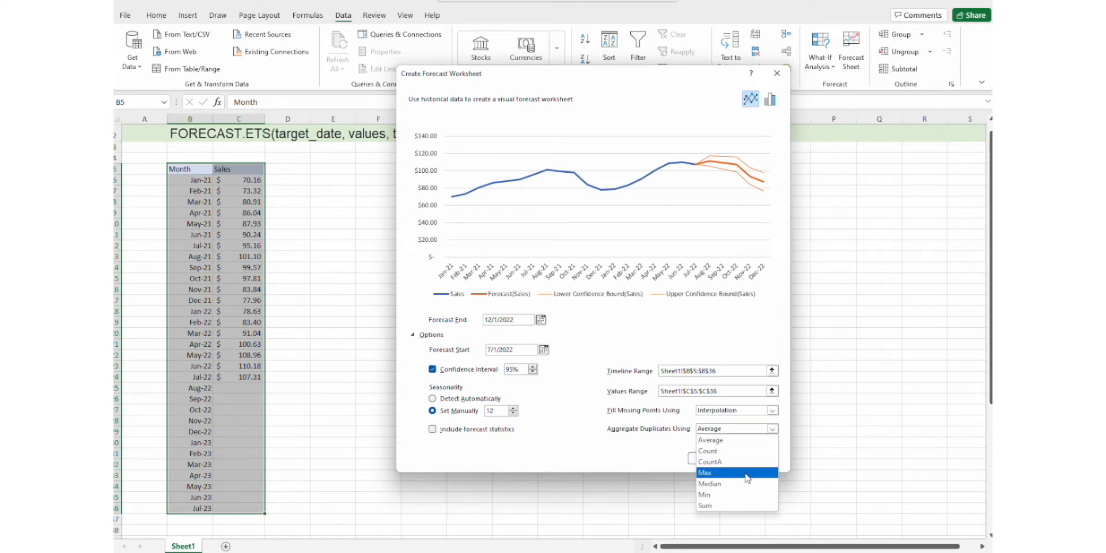
mouse_move(747, 506)
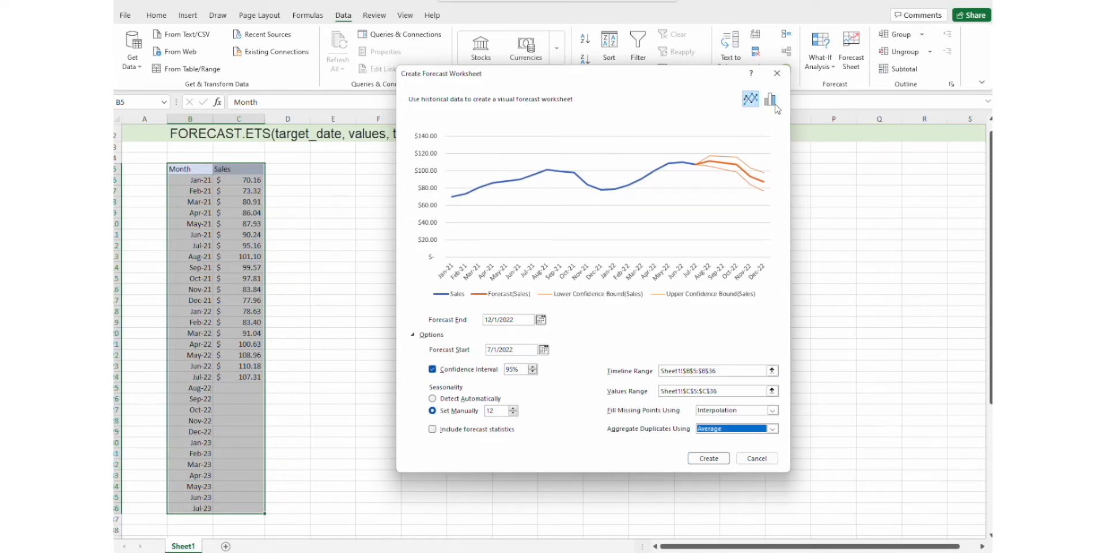
left_click(770, 99)
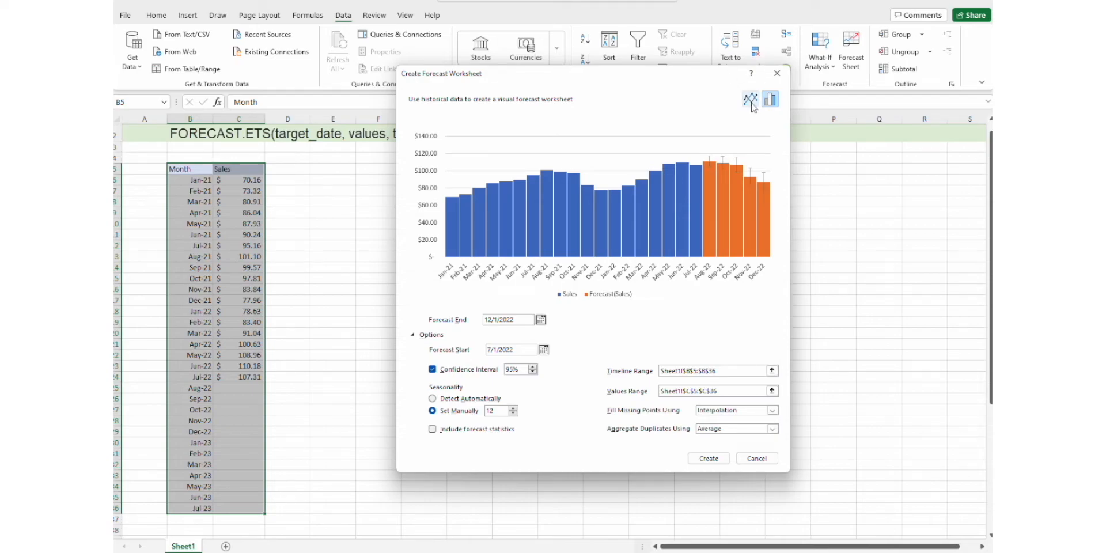
left_click(750, 98)
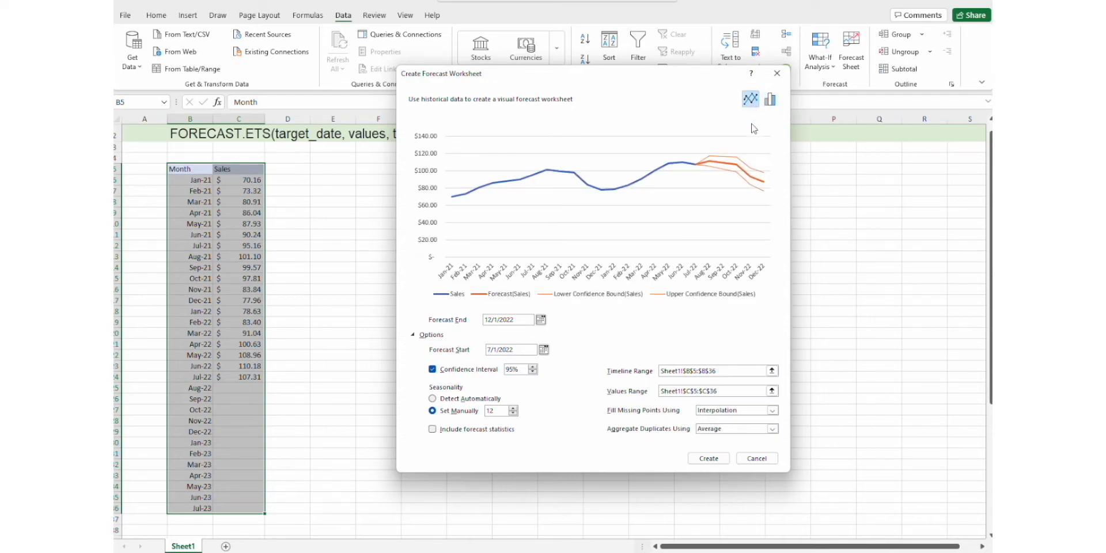
mouse_move(707, 459)
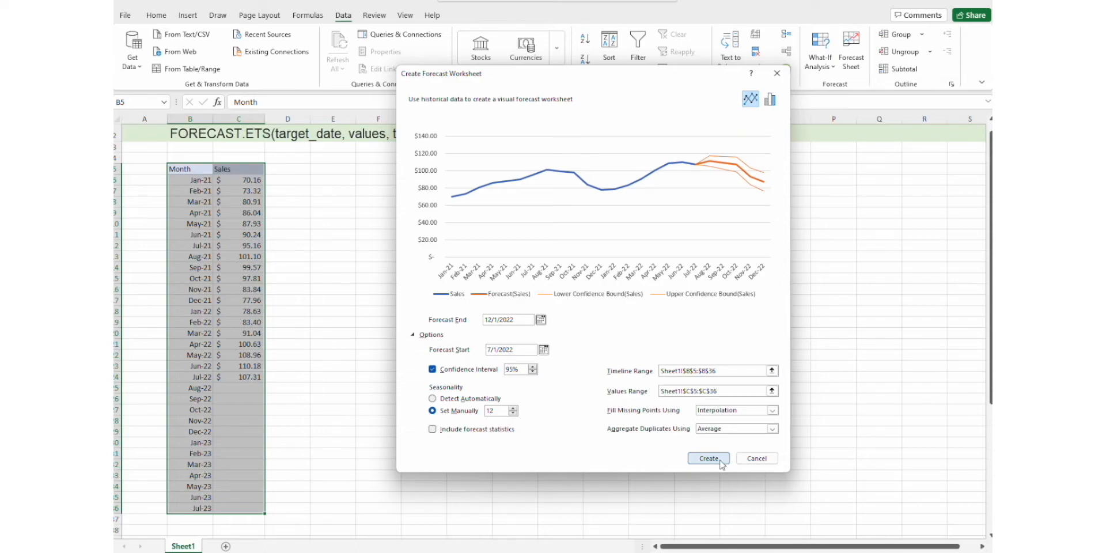
- Create the forecast sheet, reposition its line chart beside the table, and deselect
left_click(707, 458)
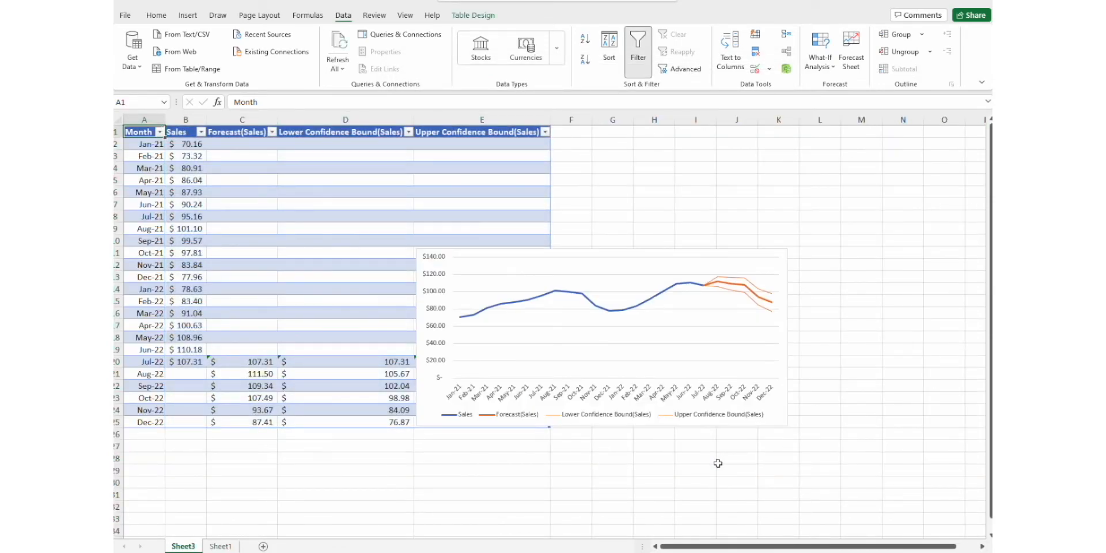
left_click(613, 318)
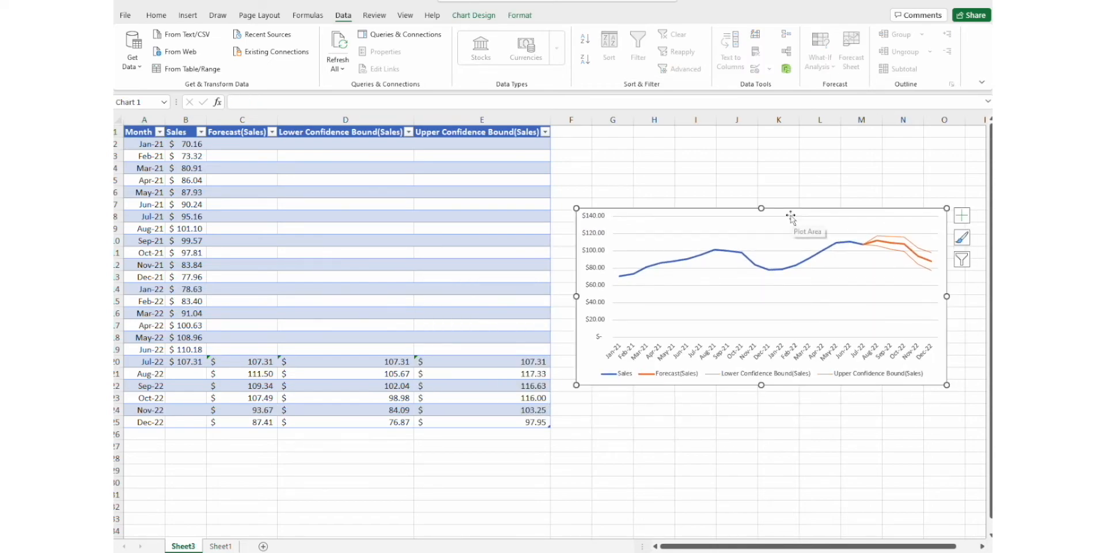
mouse_move(623, 310)
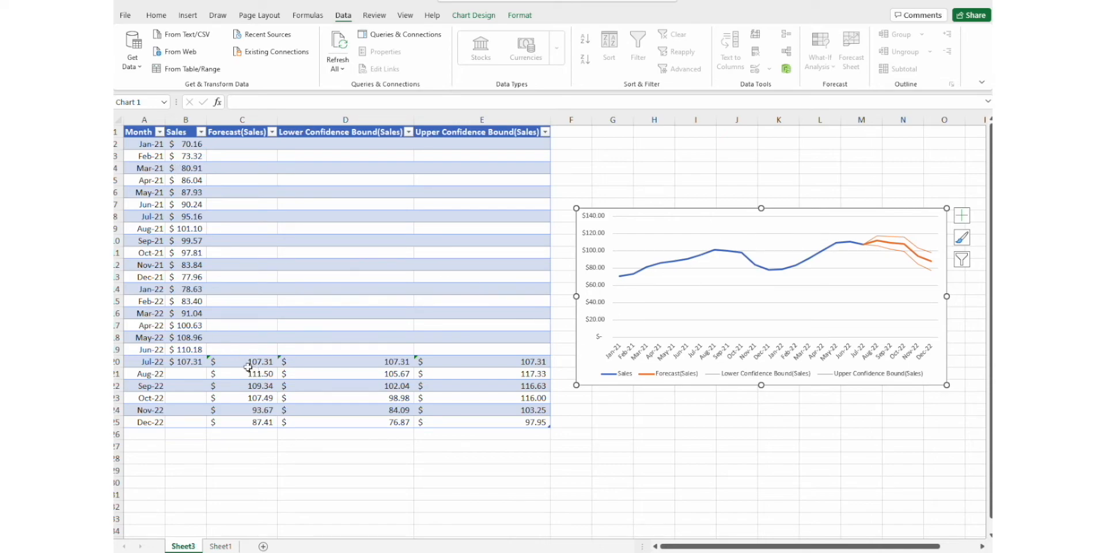
left_click(260, 361)
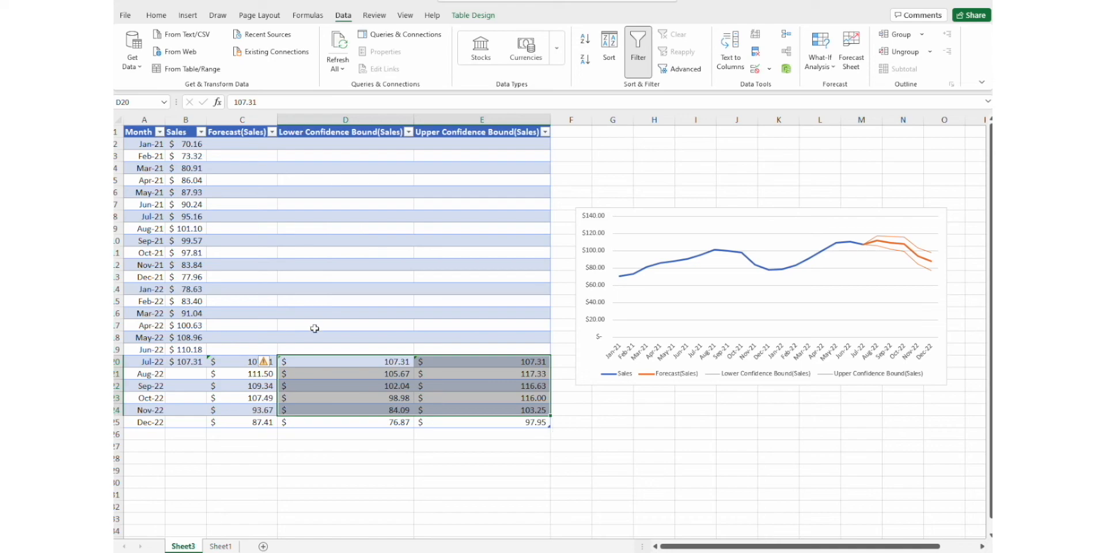
left_click(345, 349)
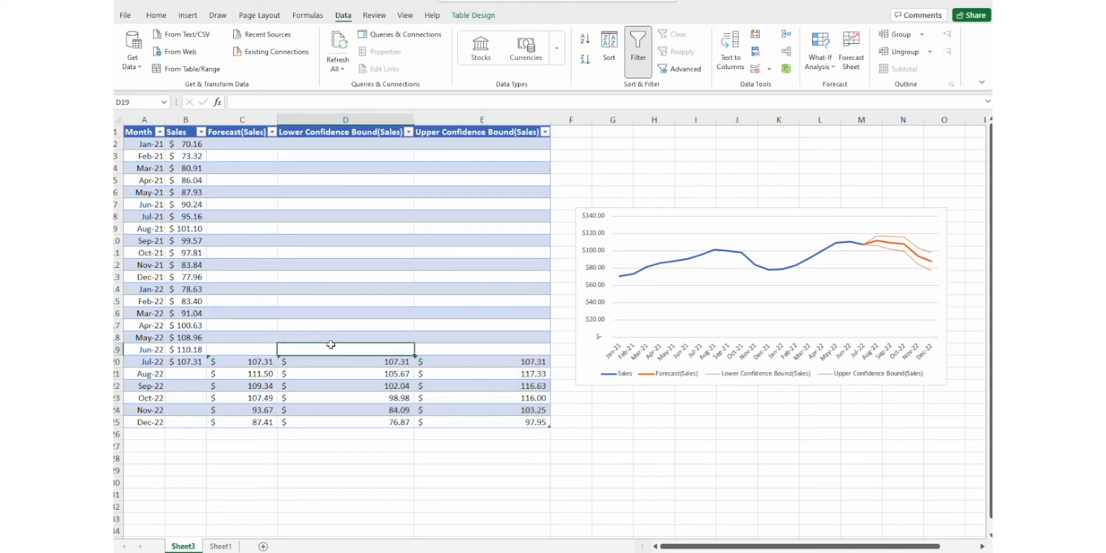
mouse_move(825, 242)
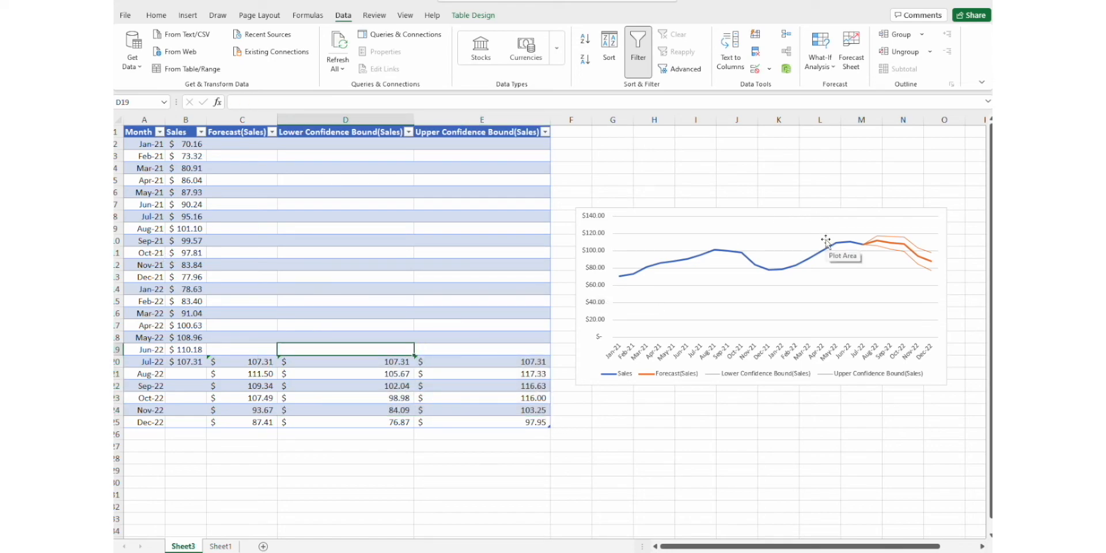